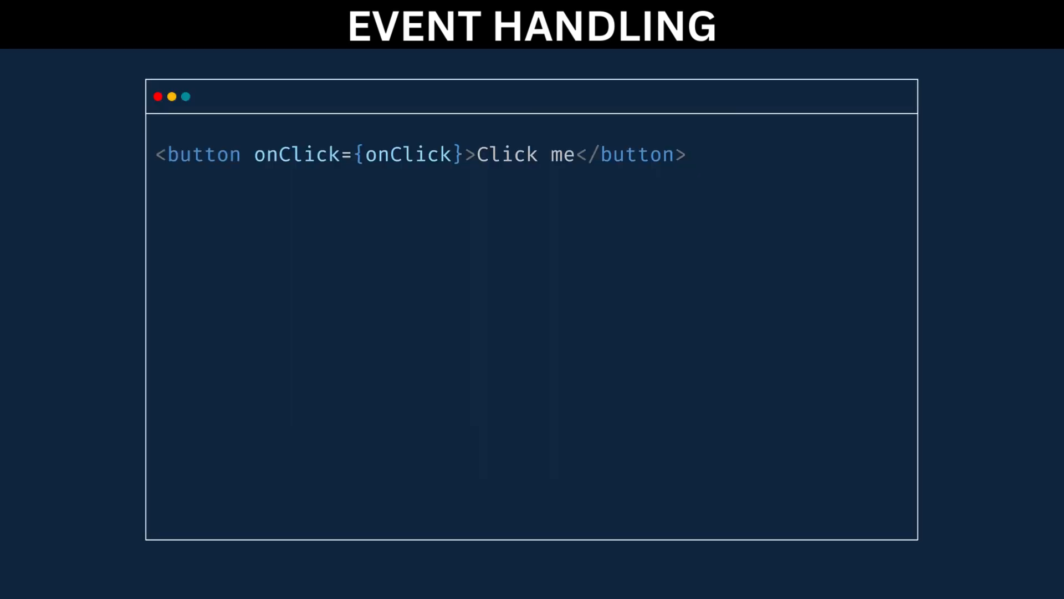
pyautogui.write('<input onChange={onChange} />')
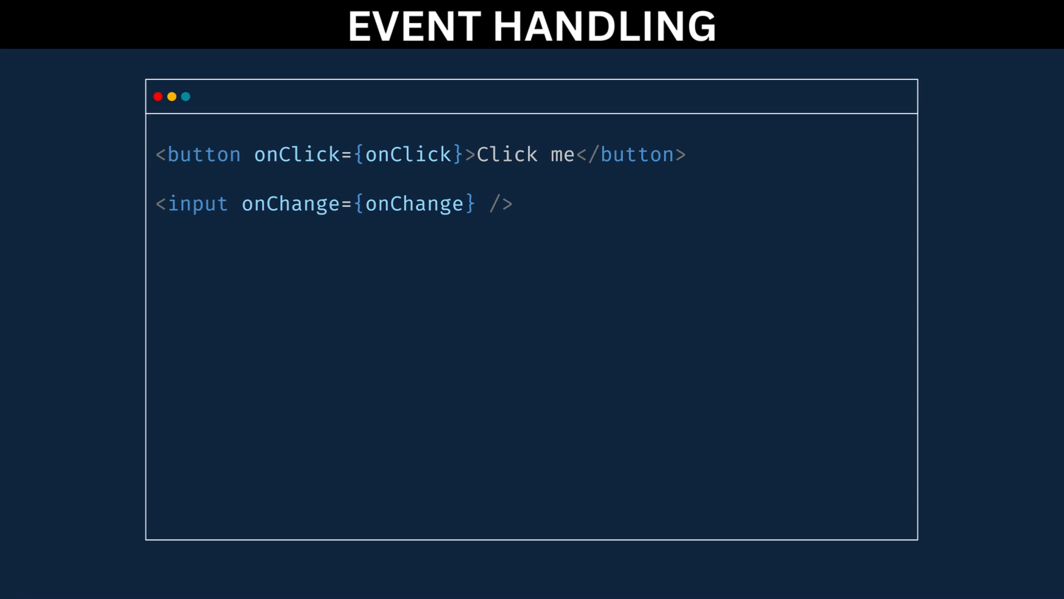
pyautogui.write('<form onSubmit={onSubmit}>')
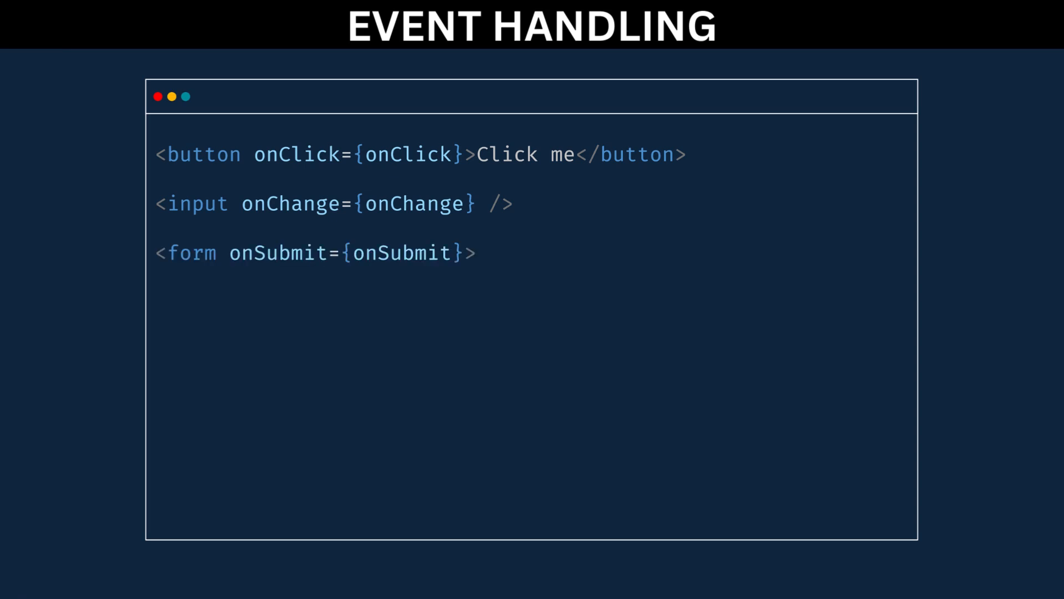